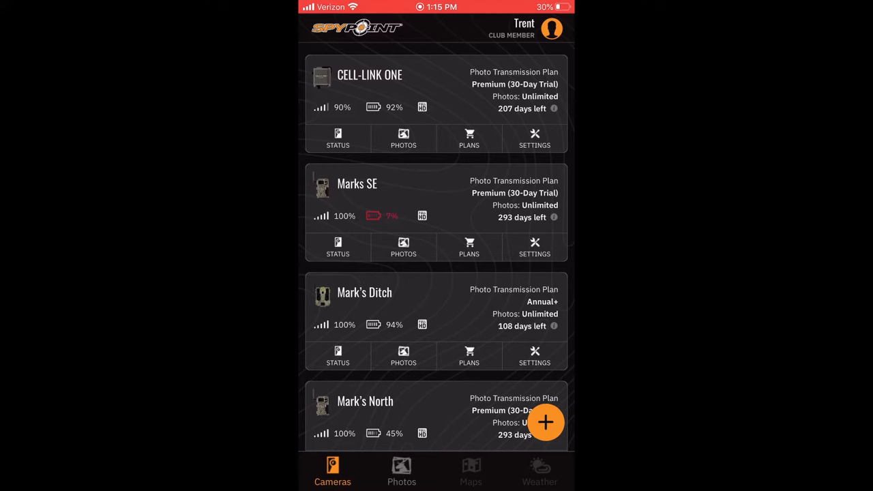
View the Marks SE camera's status details, then browse its photo gallery.
scroll(up, 3)
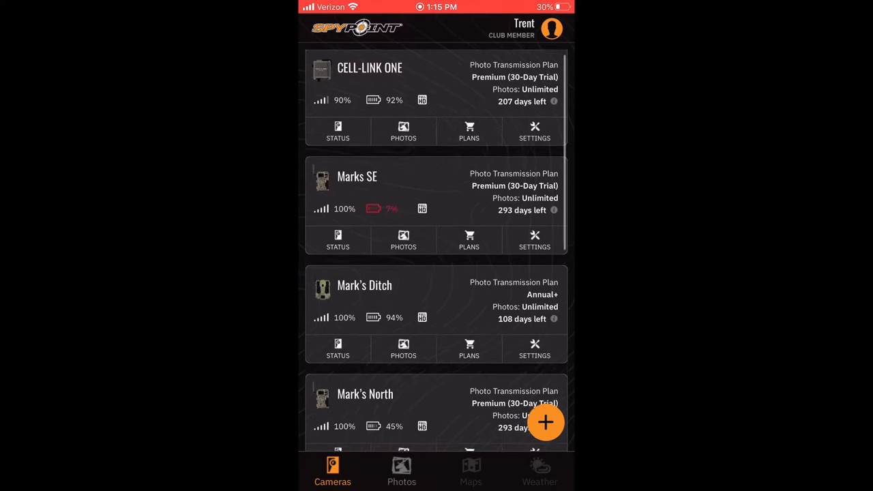
scroll(up, 3)
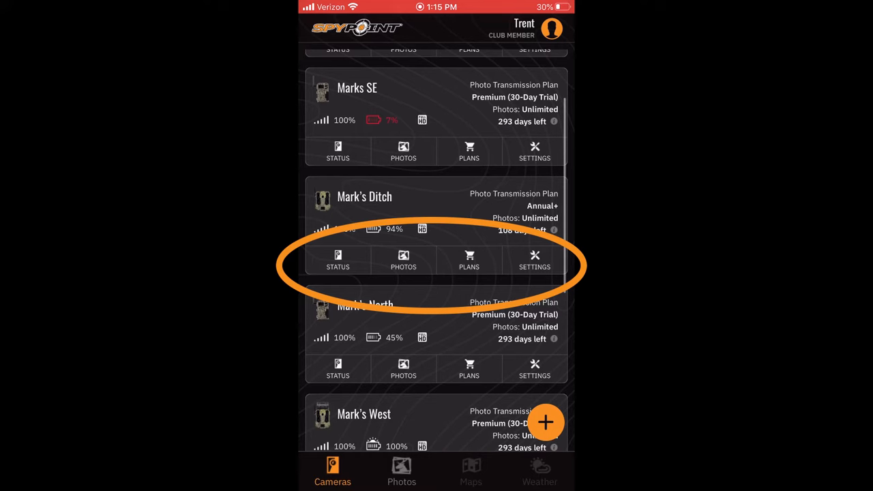
click(338, 150)
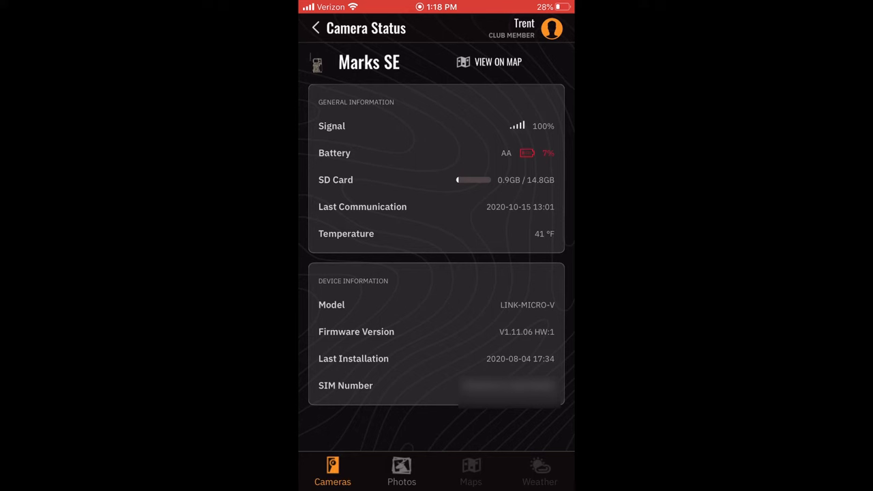
click(401, 470)
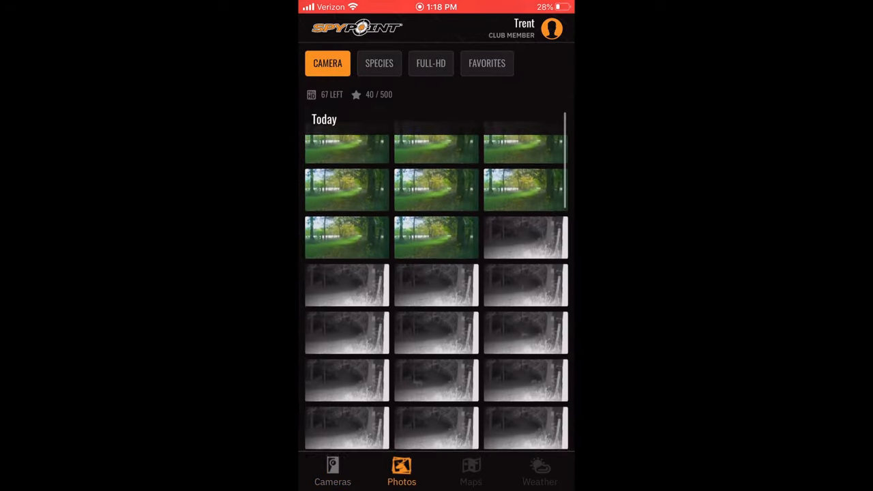
scroll(down, 3)
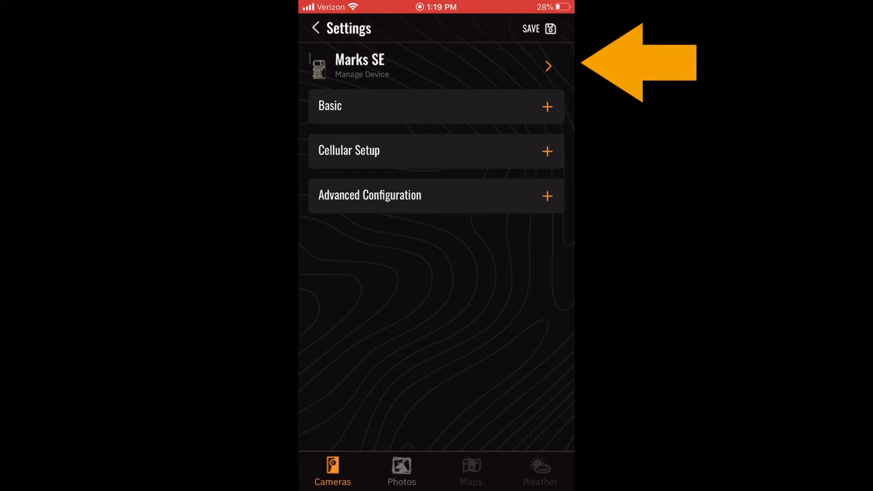
Review Marks SE device management, starting a delete and dismissing its confirmation.
click(437, 65)
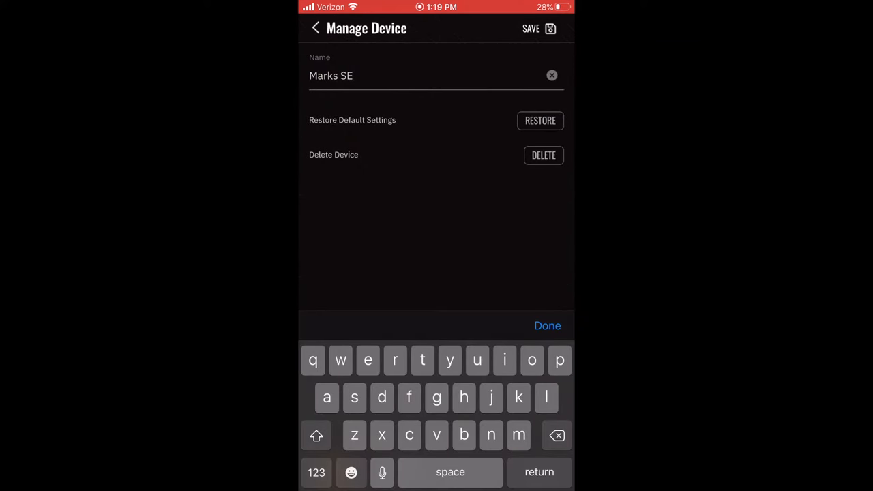
click(540, 120)
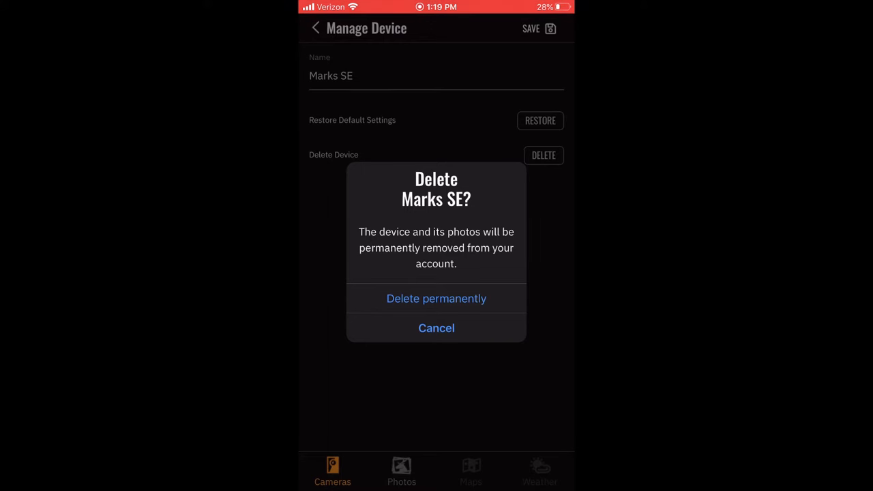
click(436, 328)
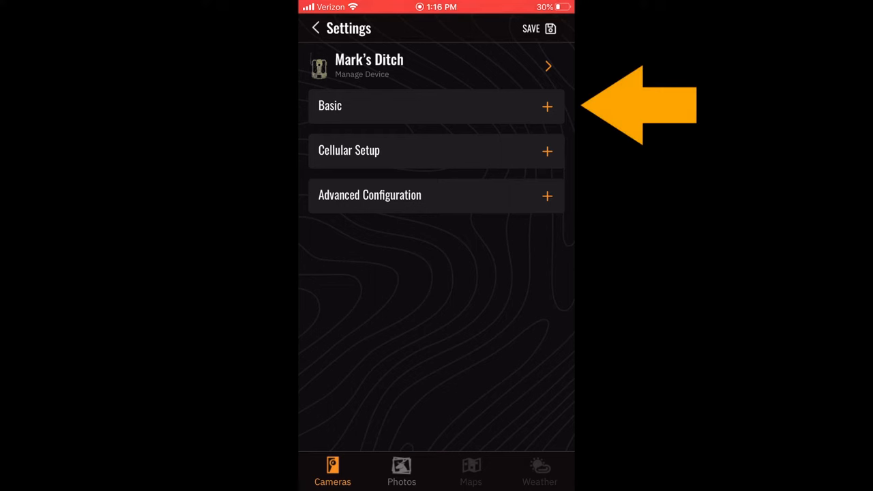
Expand Basic settings and cycle the capture mode through Video and Time Lapse back to Photo.
click(436, 105)
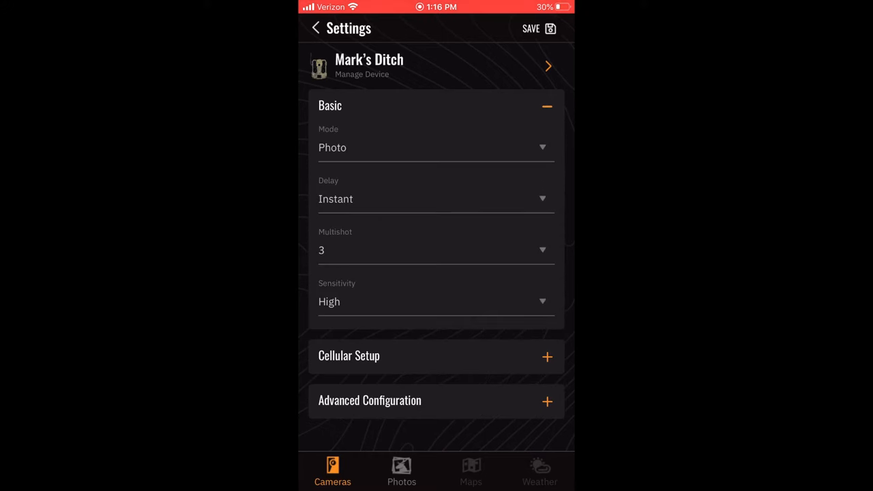
click(437, 147)
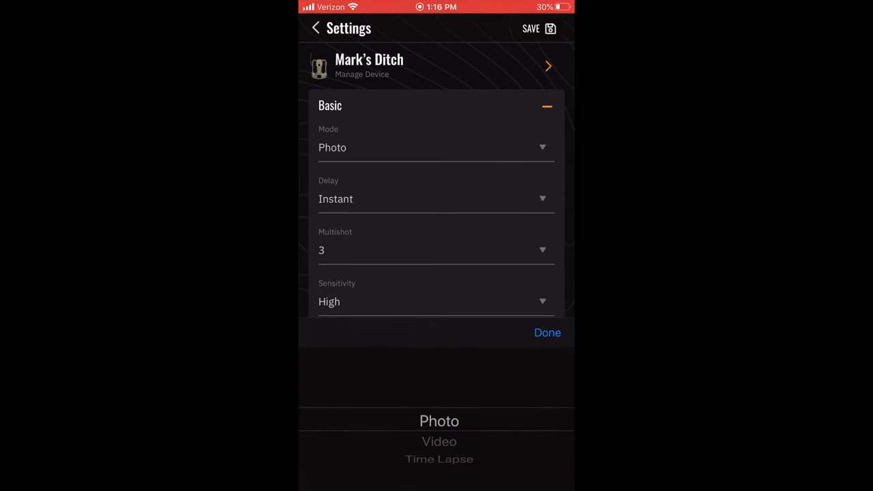
click(439, 442)
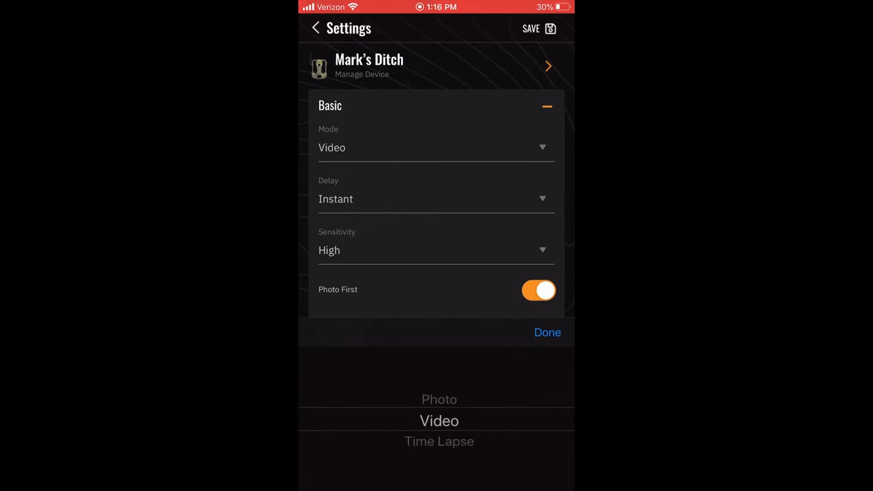
click(439, 442)
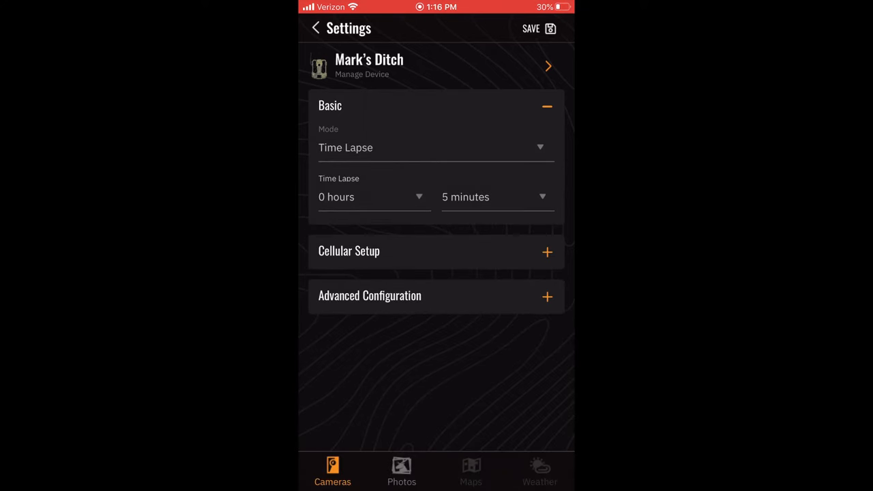
click(437, 147)
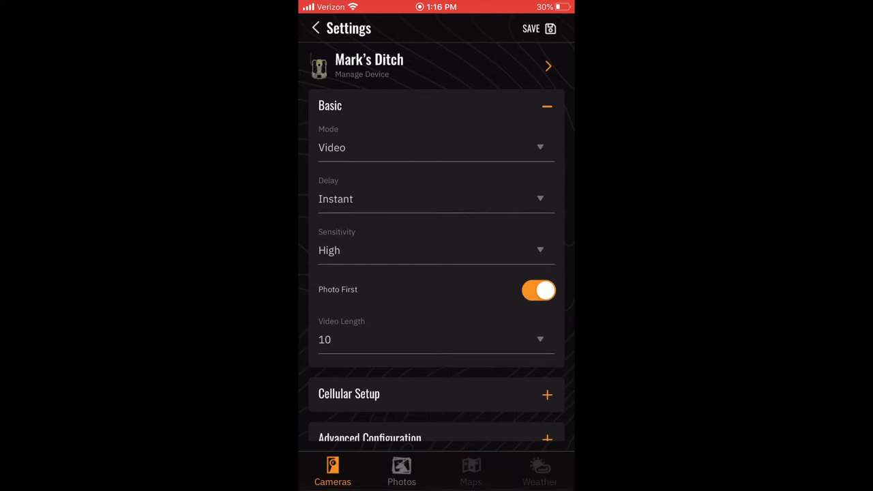
click(437, 339)
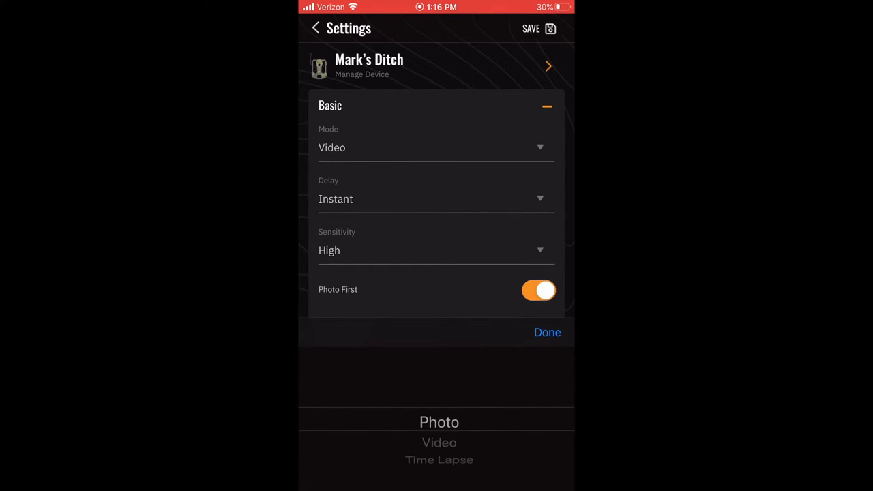
click(439, 422)
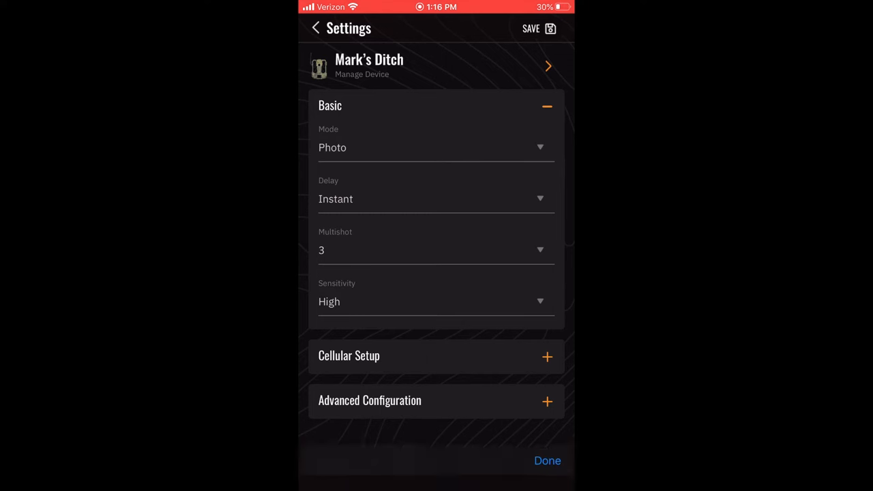
Browse the Delay choices, leave it at Instant, and bring up the Multishot choices showing 3.
click(436, 200)
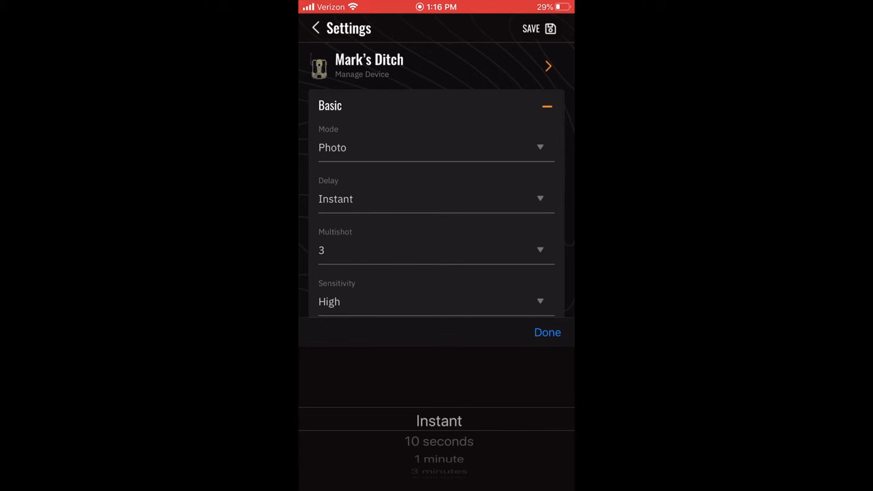
scroll(up, 3)
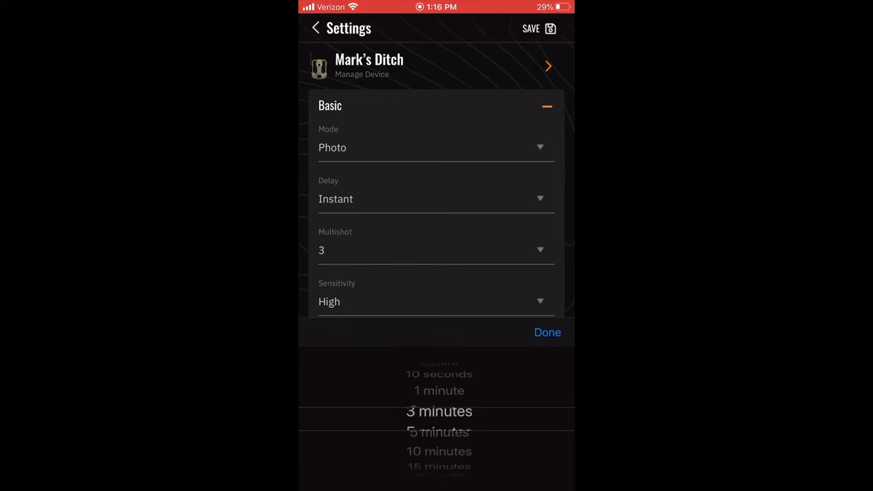
scroll(down, 3)
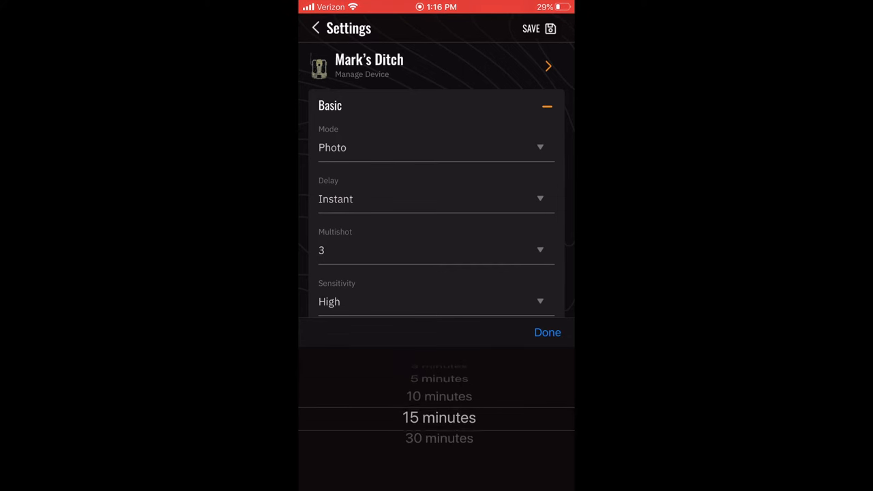
scroll(down, 3)
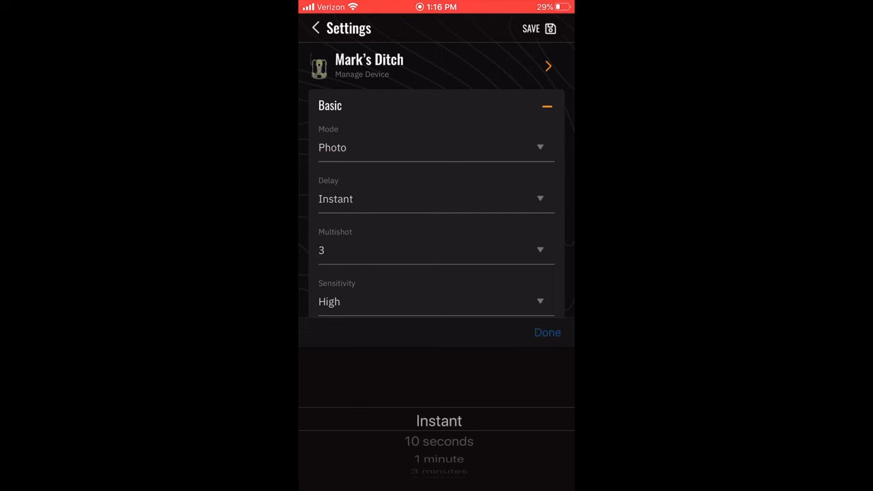
click(547, 332)
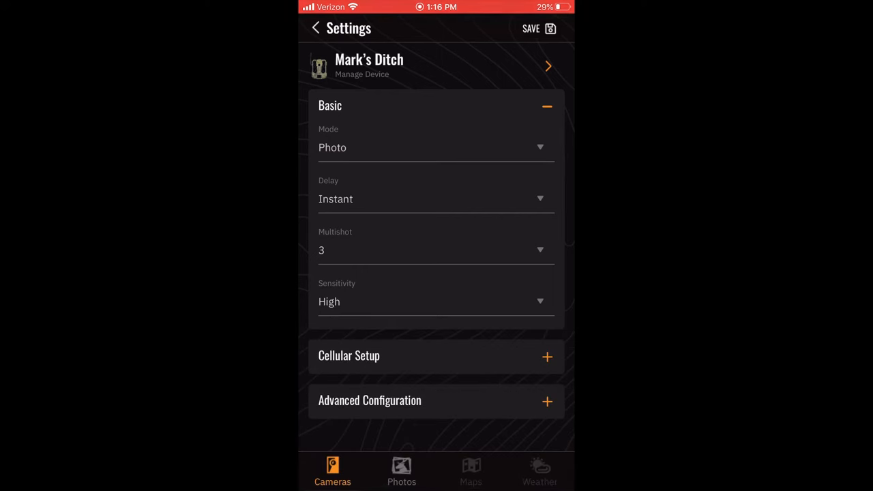
click(436, 250)
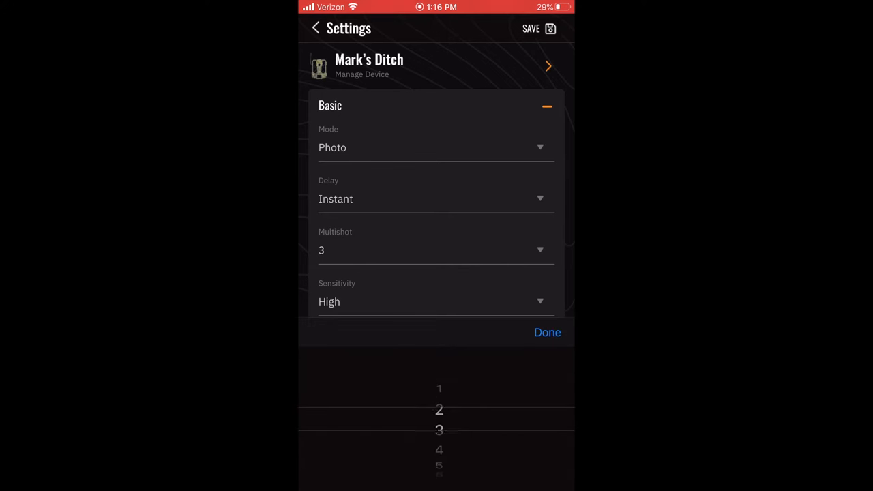
Change Multishot from 3 to 1 and confirm it.
scroll(down, 3)
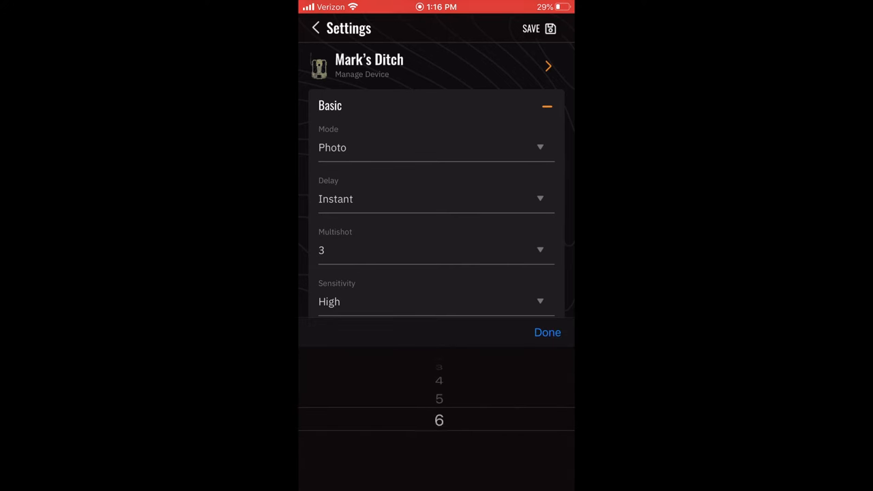
scroll(down, 3)
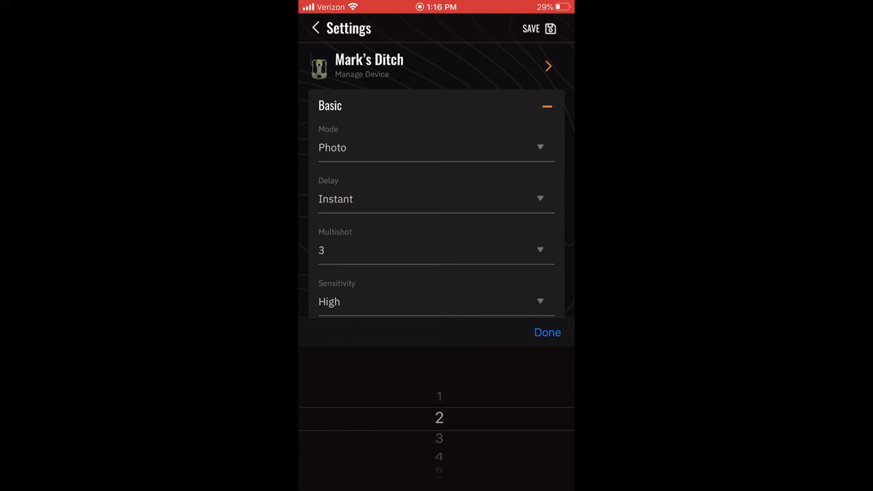
scroll(down, 3)
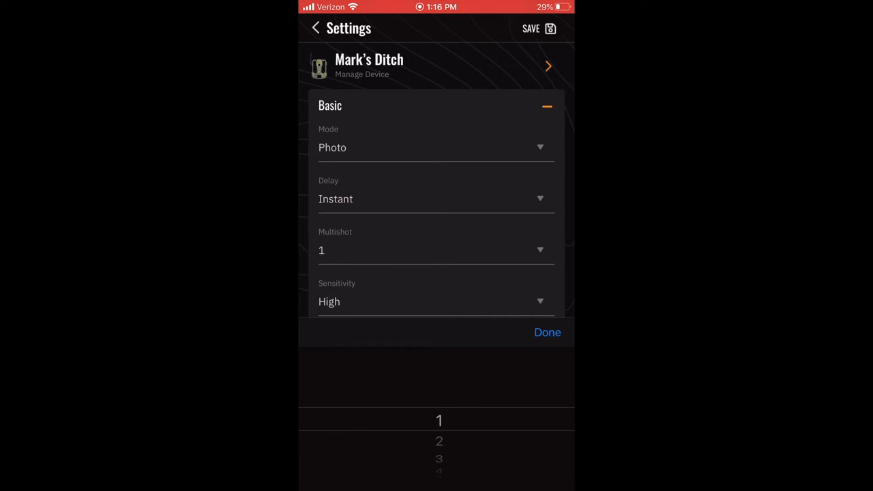
click(547, 333)
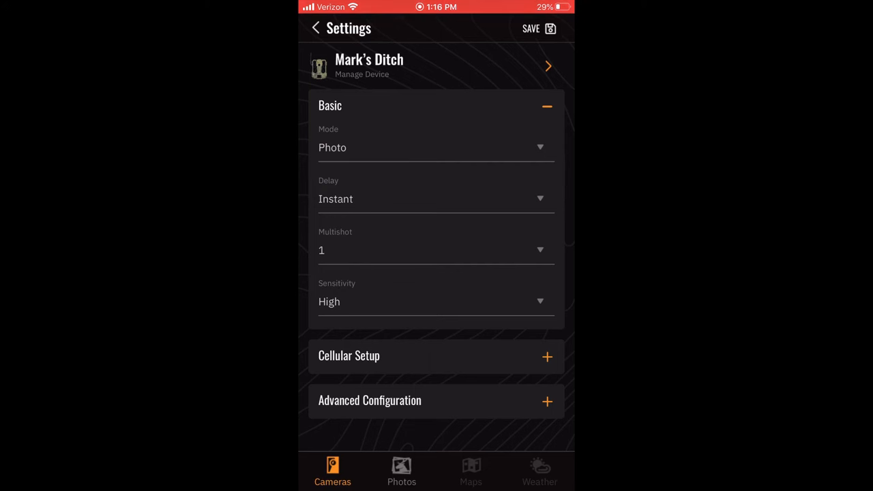
Change Sensitivity from High to Medium, then bring up the Mode choices.
click(437, 302)
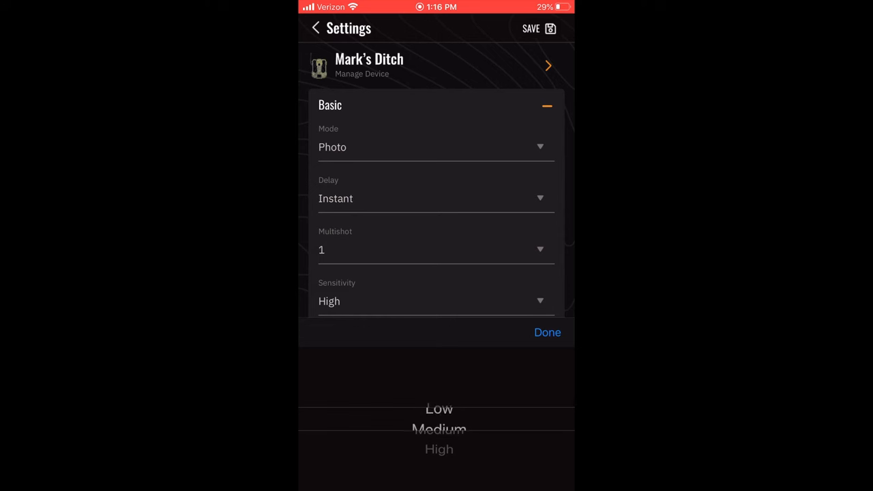
scroll(down, 3)
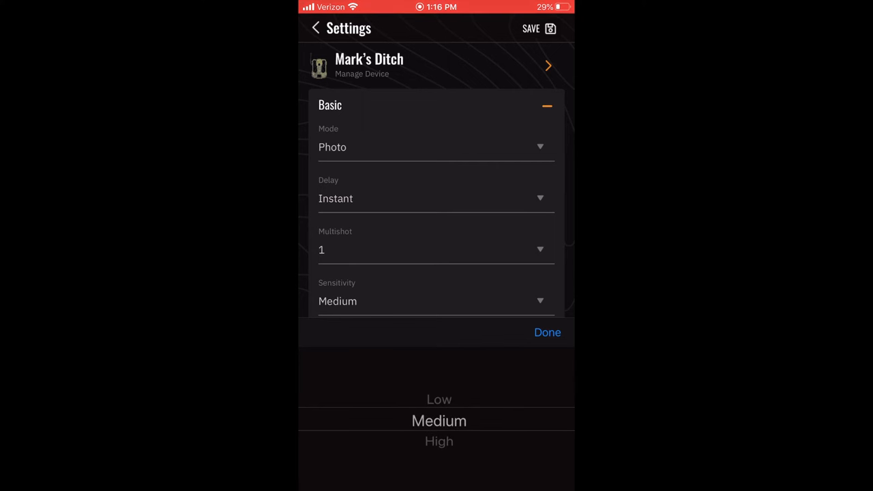
click(436, 147)
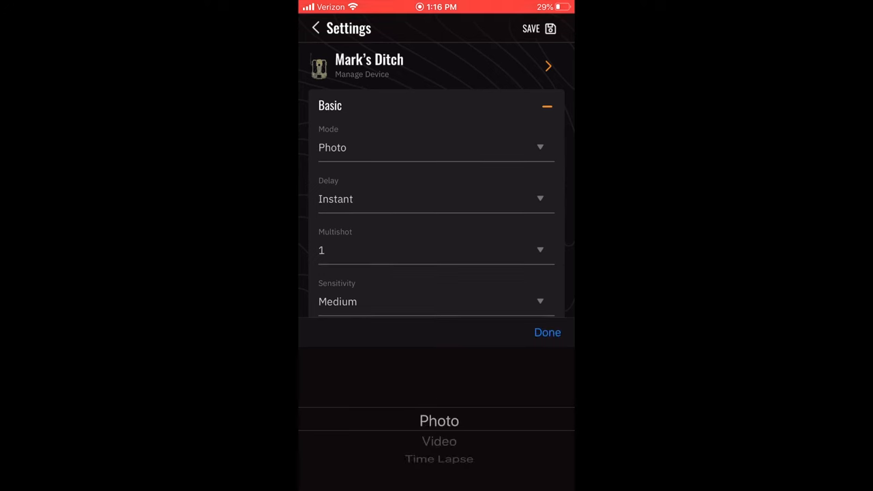
Set the mode to Video, showing Photo First on and Video Length 10, then reopen the mode choices.
scroll(down, 3)
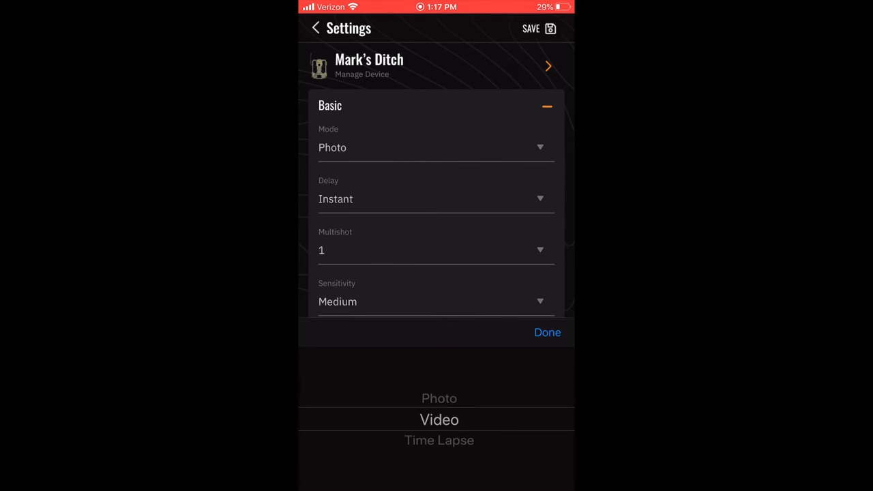
click(439, 419)
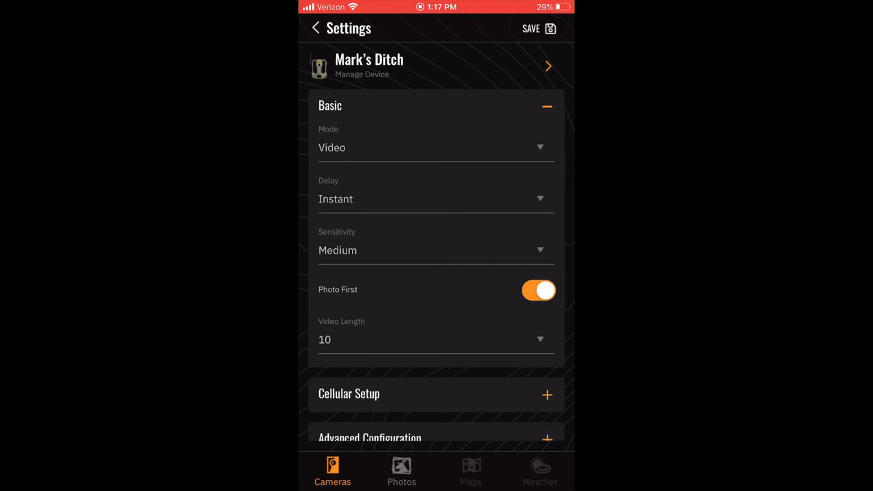
click(436, 340)
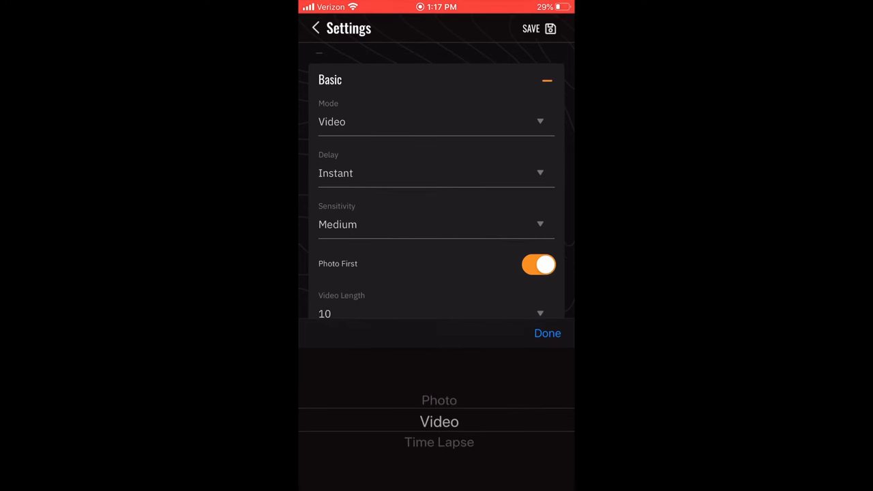
Choose Time Lapse and browse its interval hours and minutes, then re-expand Basic showing Photo, Instant, 3, High.
click(439, 442)
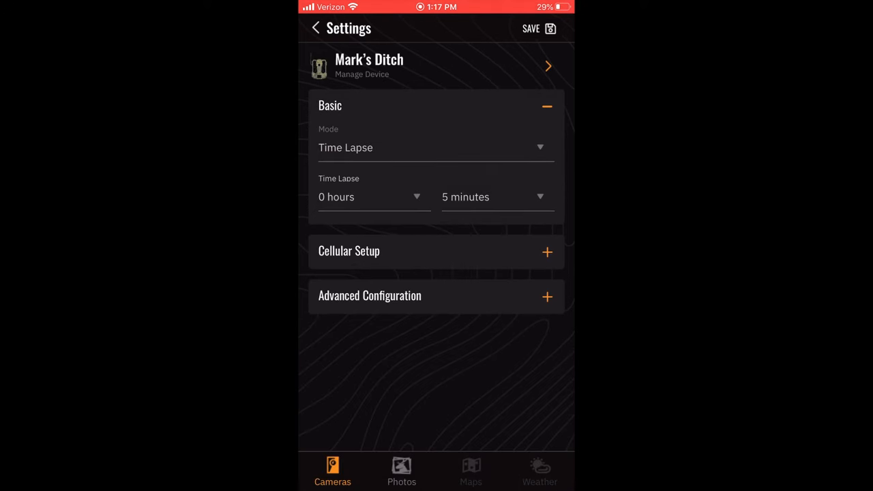
click(373, 197)
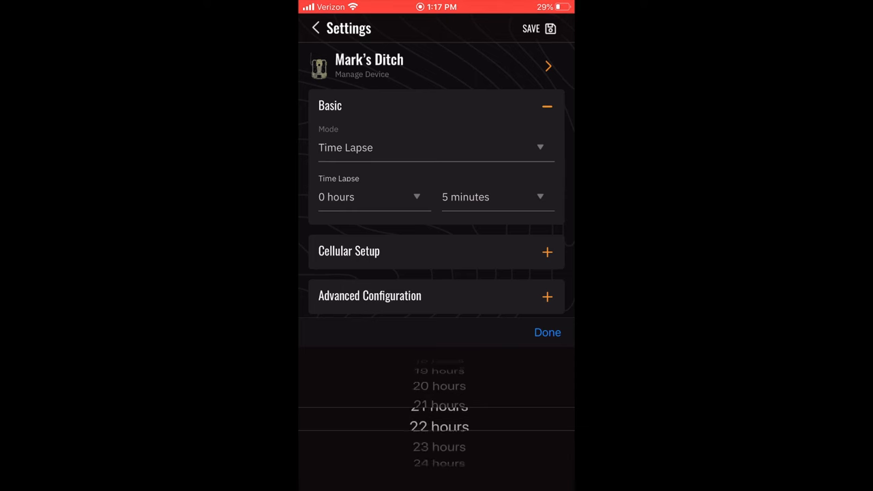
scroll(down, 3)
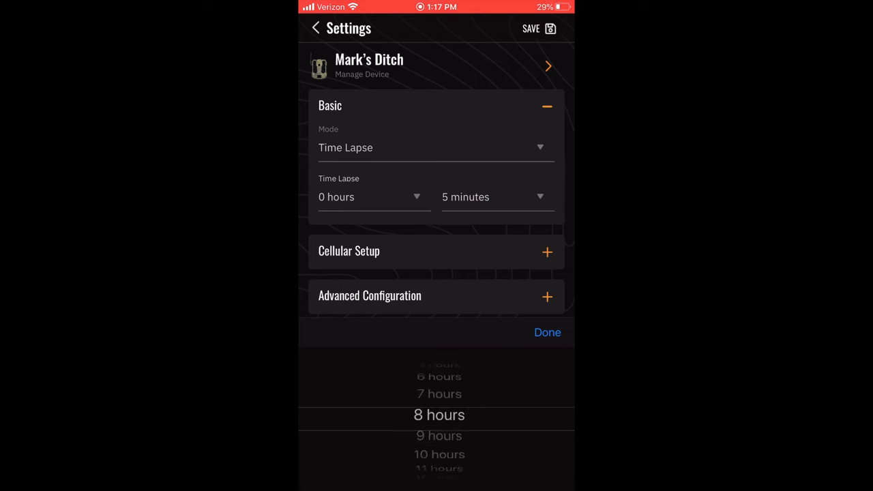
scroll(down, 3)
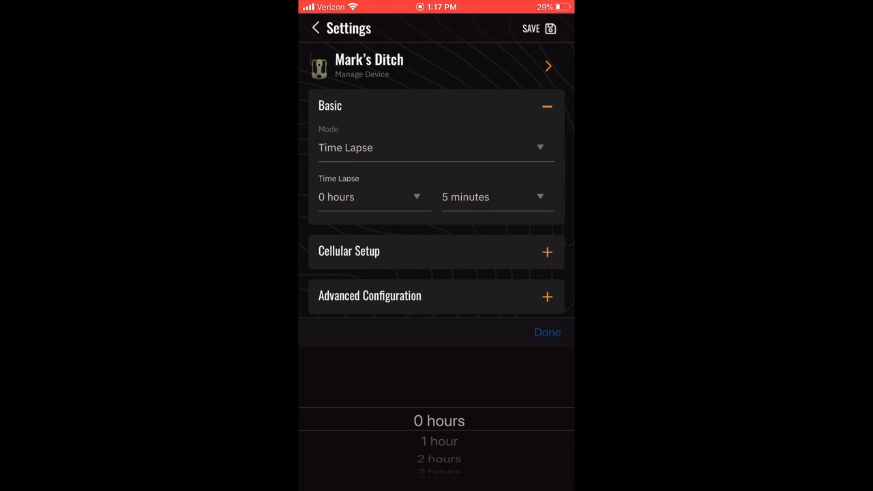
click(498, 196)
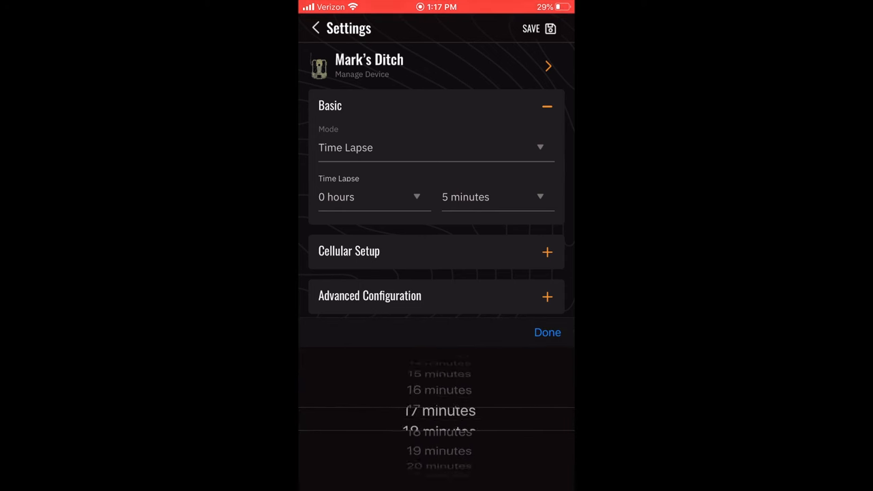
scroll(down, 3)
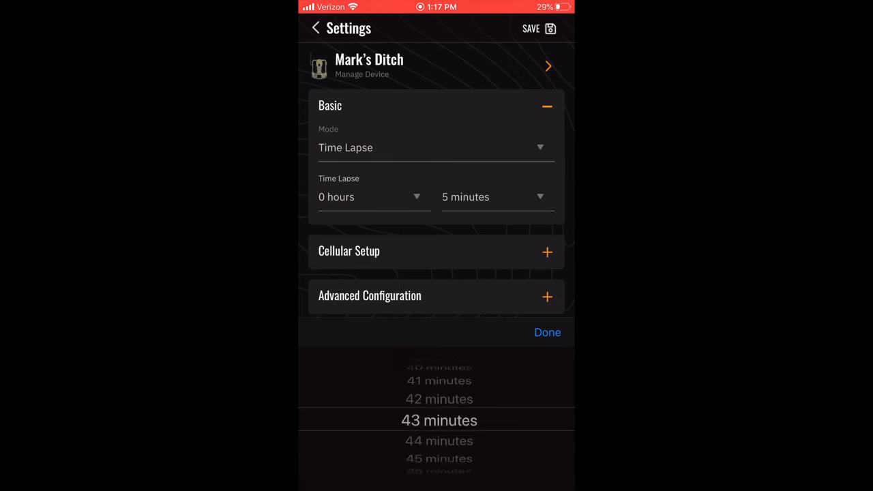
scroll(down, 3)
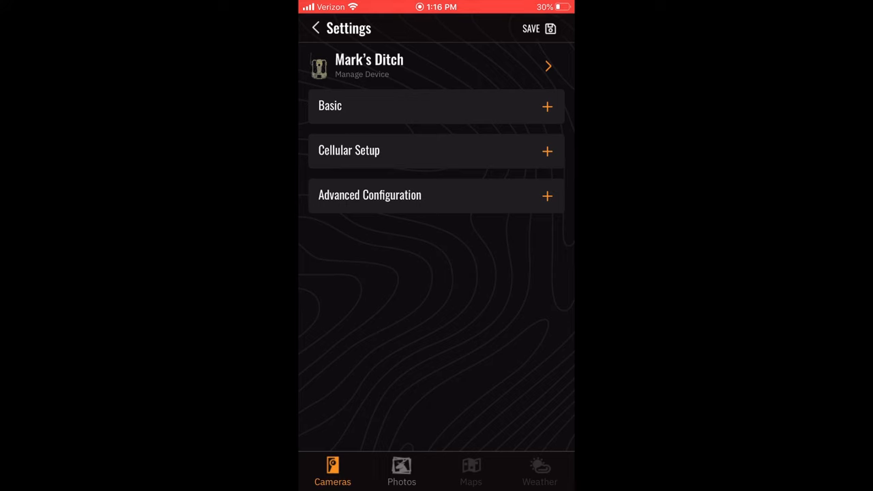
click(436, 106)
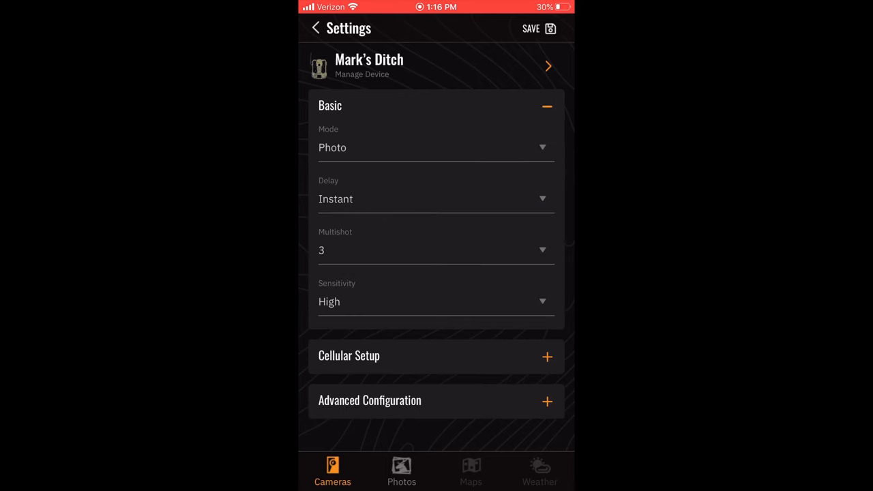